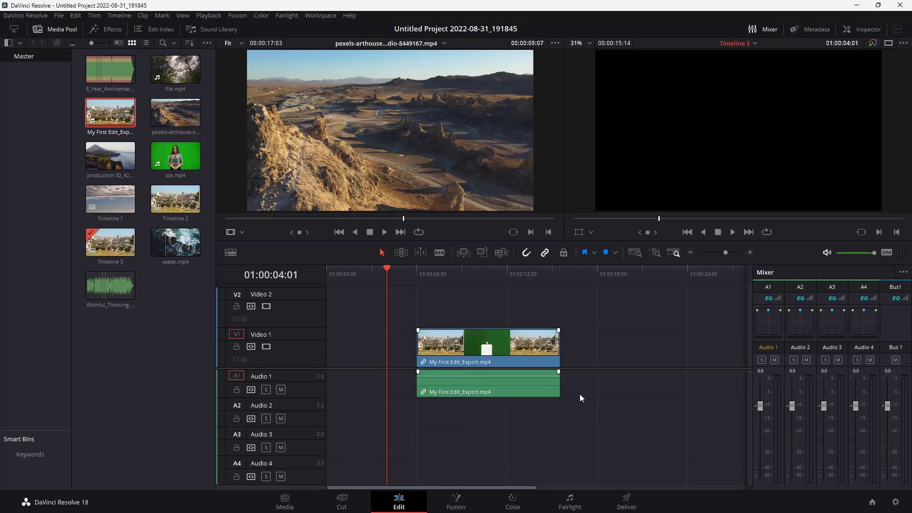
- Offset the audio clip about 2:11 from its video, then dismiss the sync menu unapplied
click(487, 384)
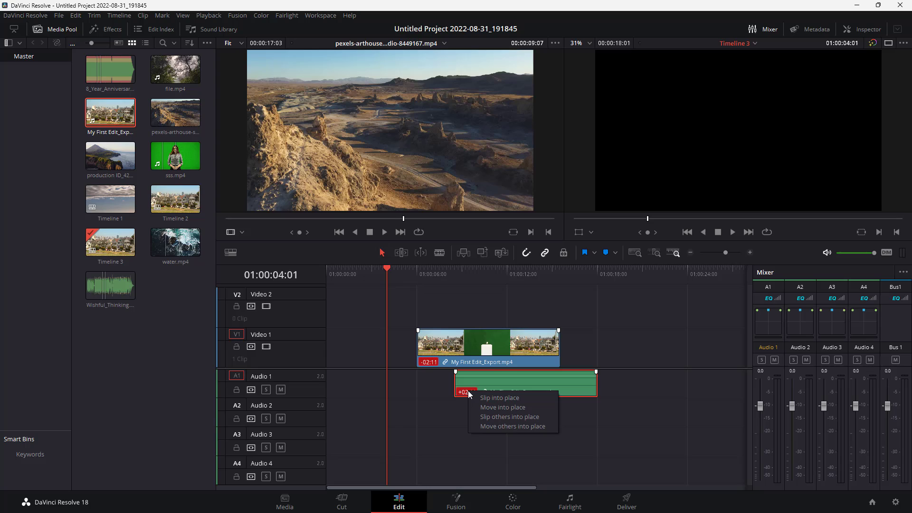
mouse_move(490, 407)
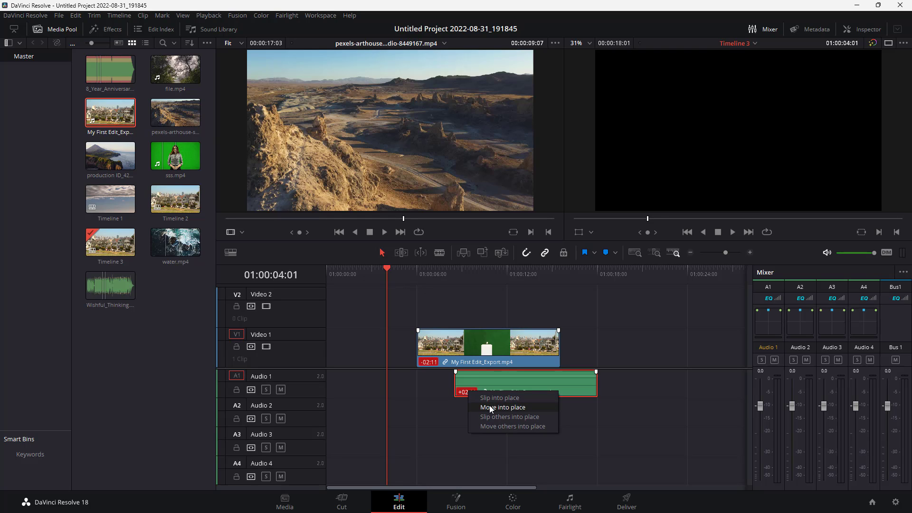
click(501, 407)
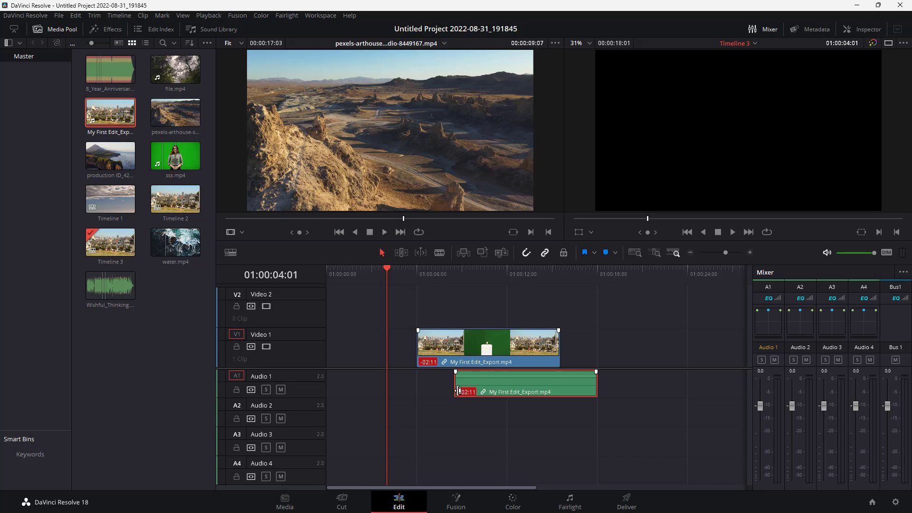
right_click(468, 395)
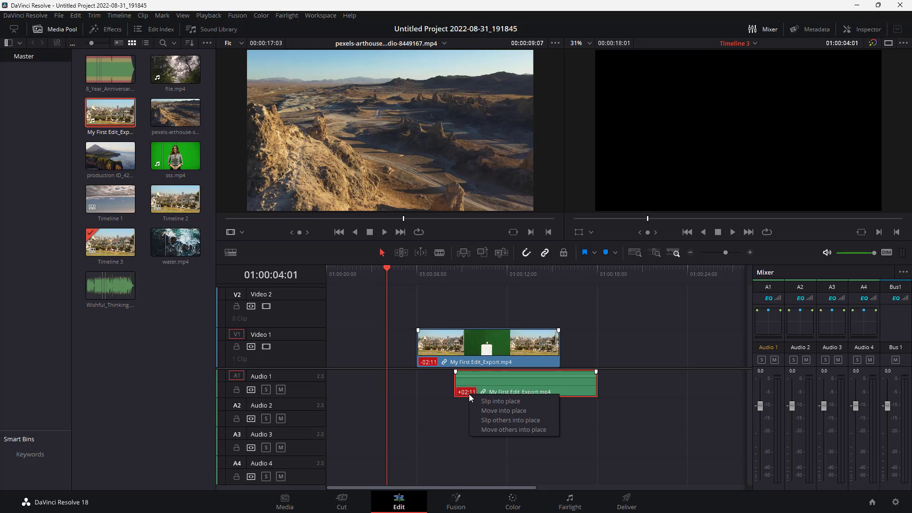
mouse_move(499, 400)
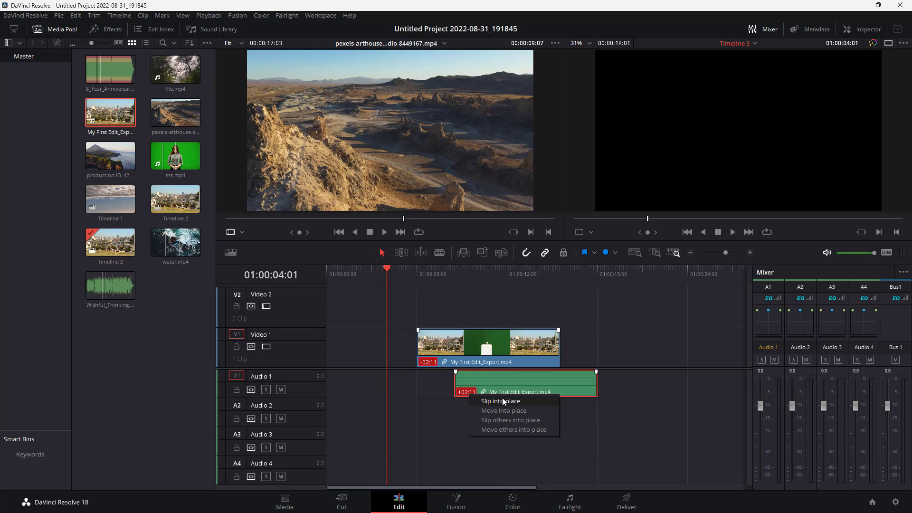
click(499, 401)
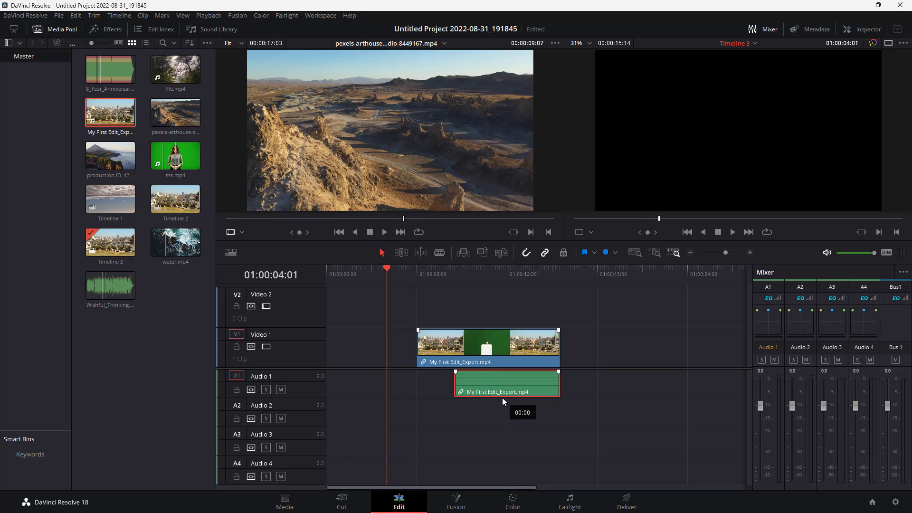
mouse_move(598, 376)
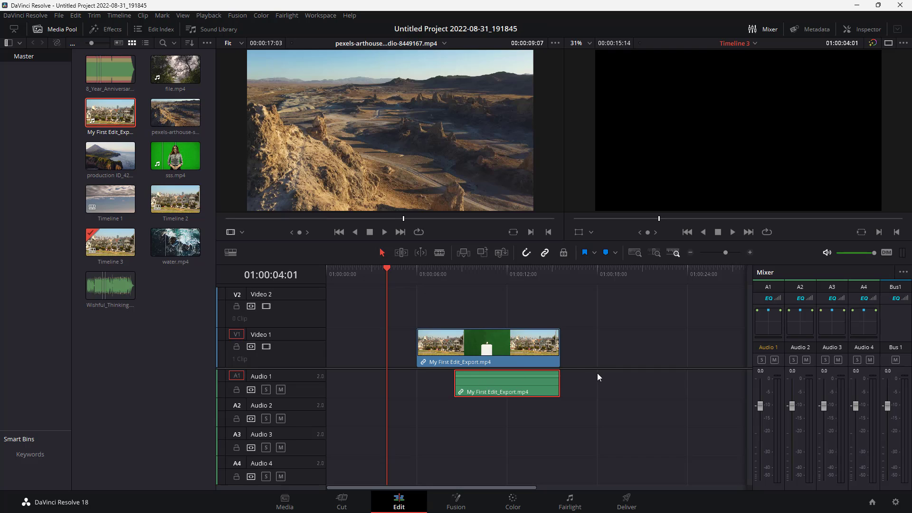
mouse_move(572, 386)
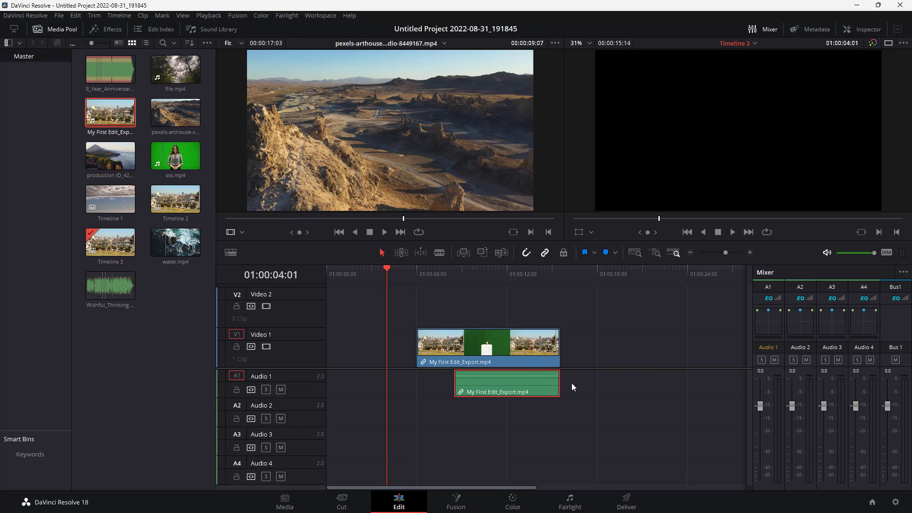
click(506, 382)
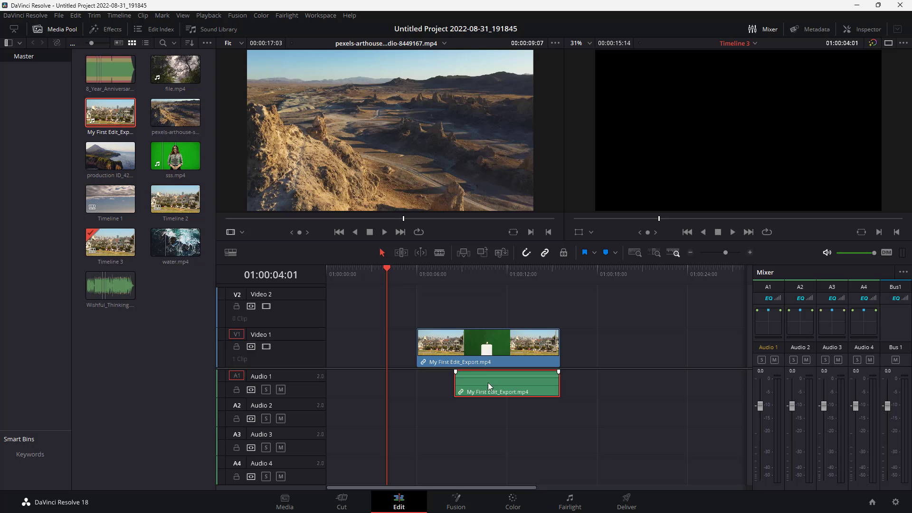
mouse_move(516, 388)
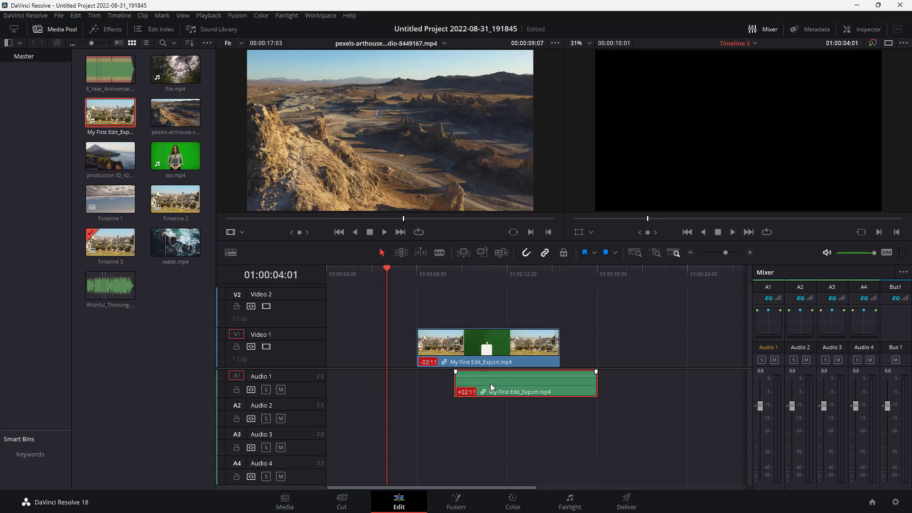
right_click(491, 386)
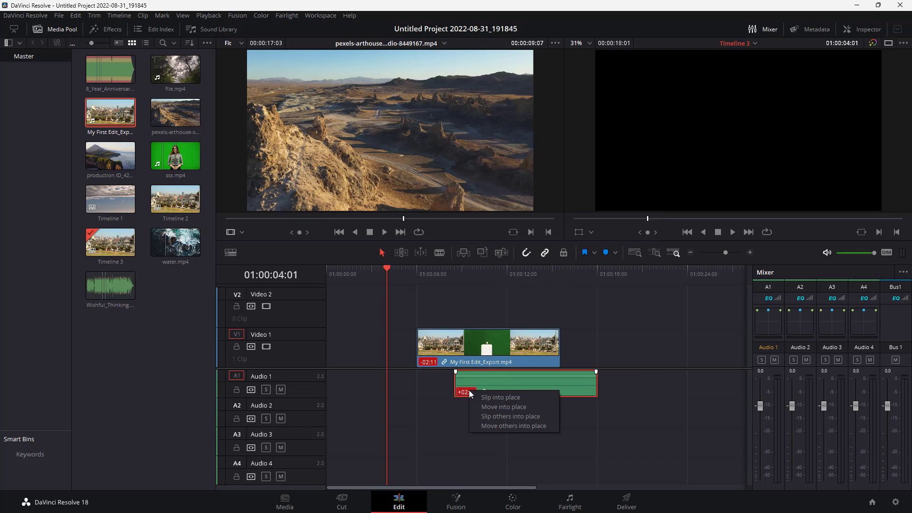
click(499, 397)
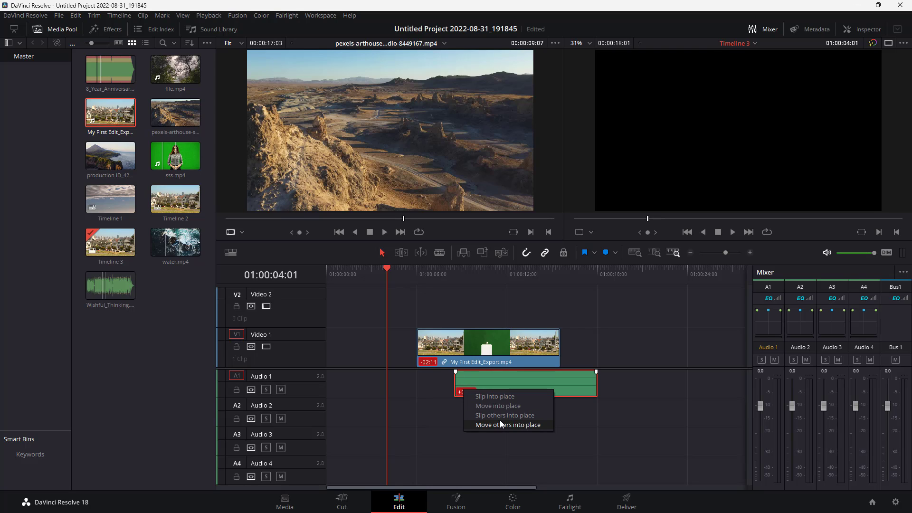
click(507, 425)
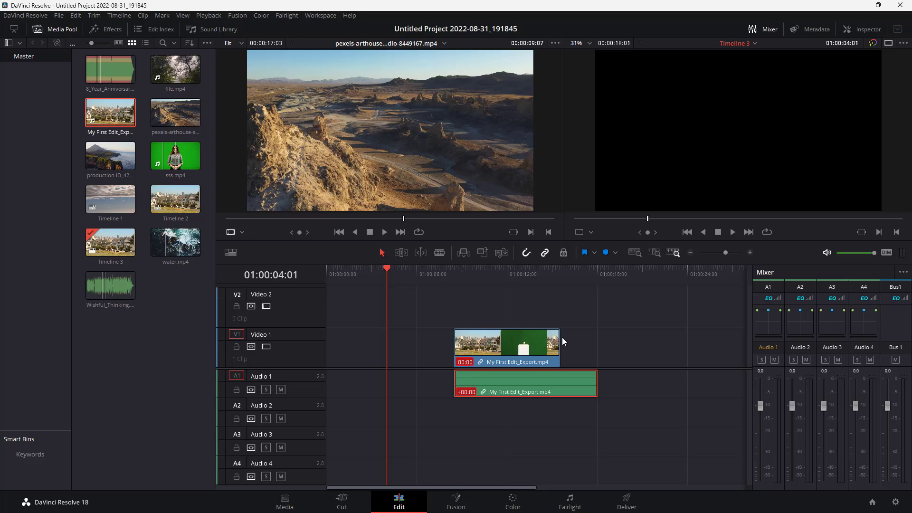
click(505, 341)
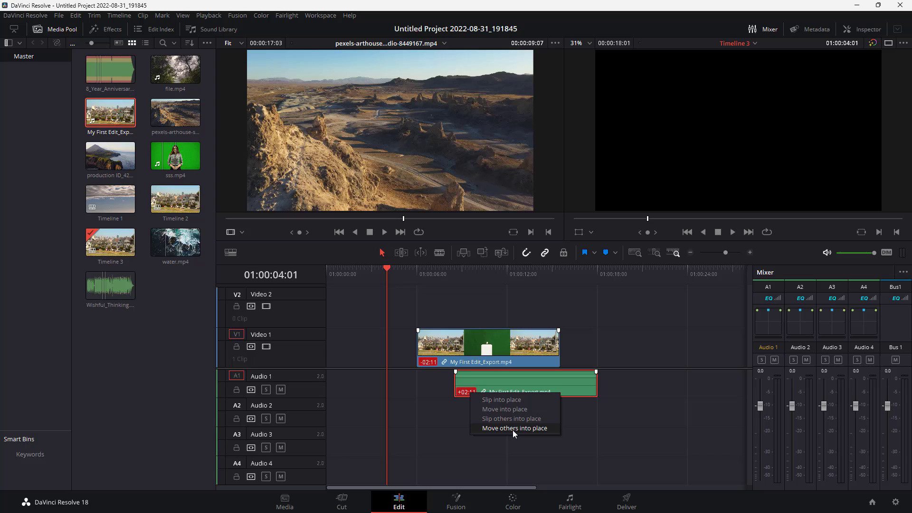
- Choose Move others into place on the audio's out-of-sync badge to realign the video
click(513, 427)
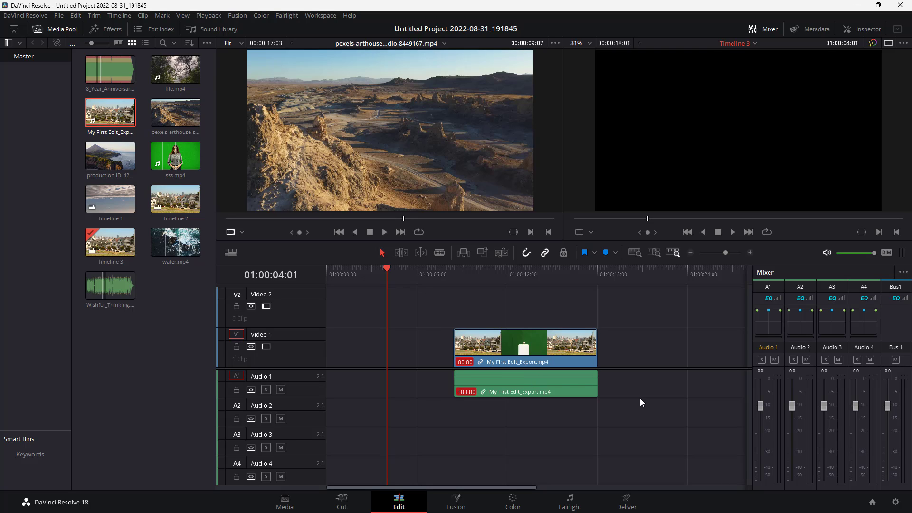
mouse_move(644, 412)
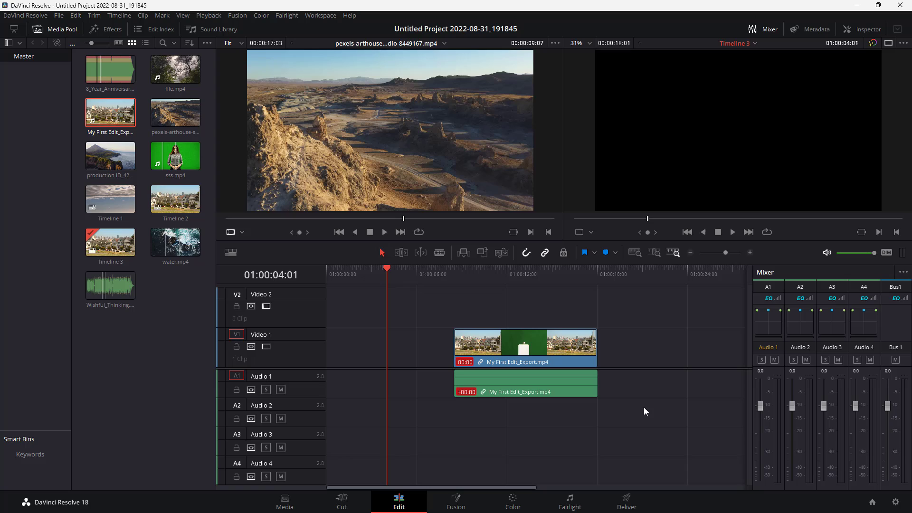